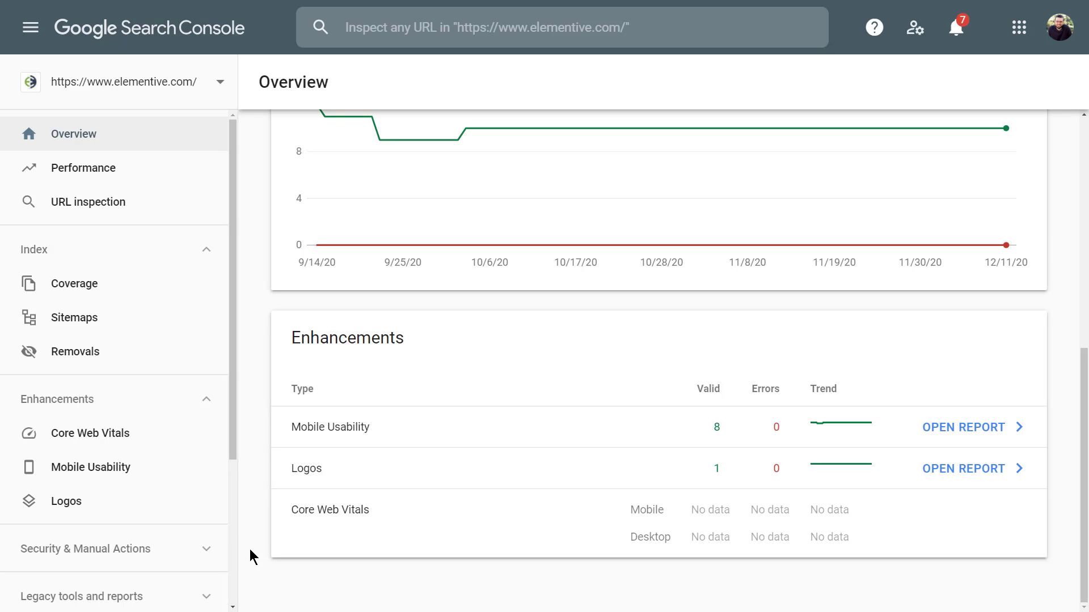
Step: Expand the 'Legacy tools and reports' section in the left sidebar
scroll("down", 3)
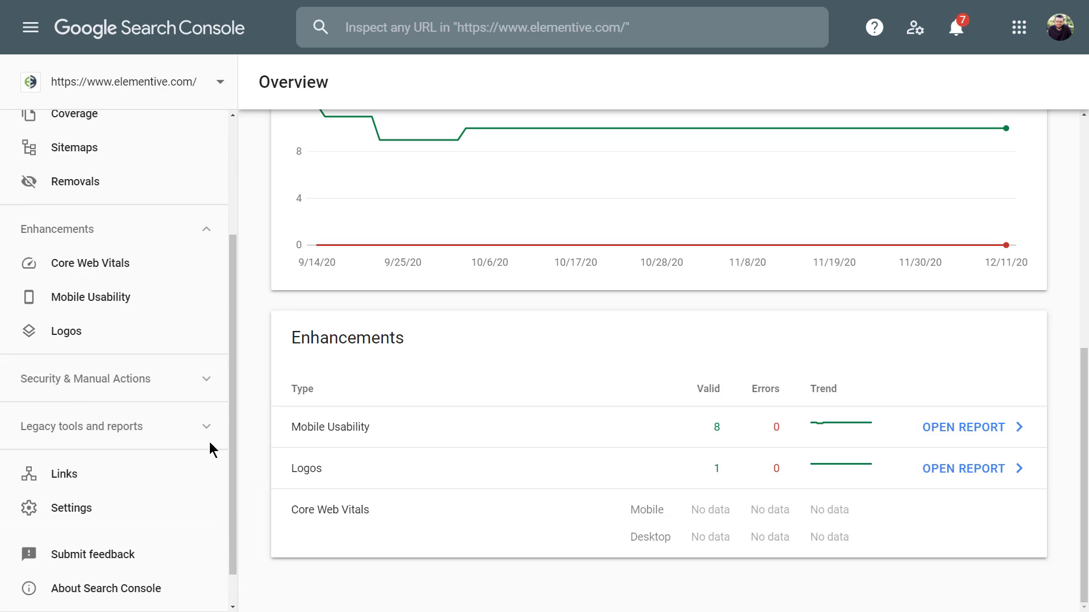
left_click(81, 427)
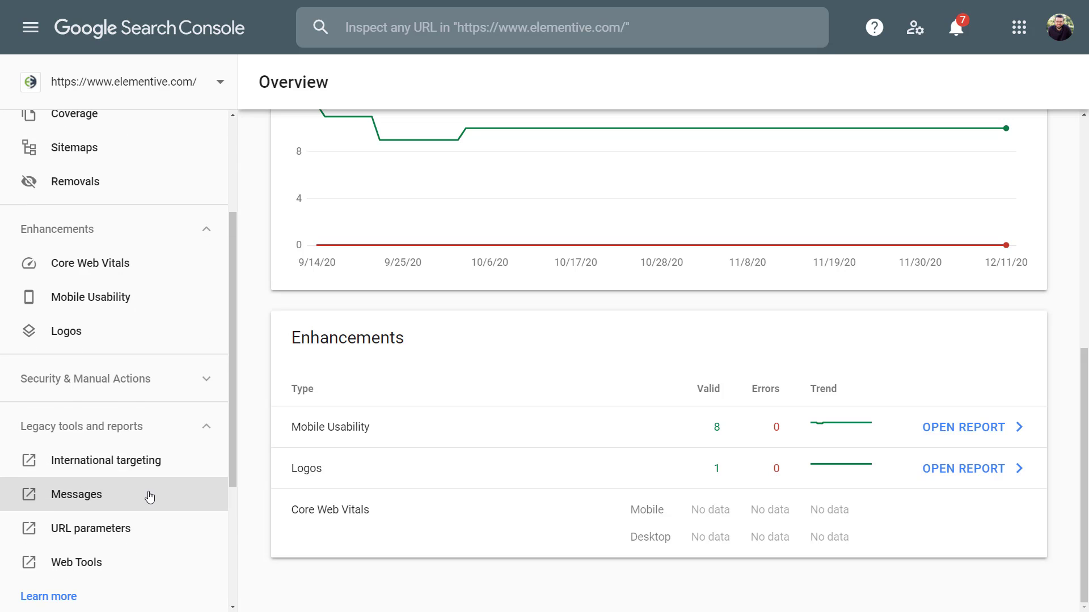
scroll("down", 3)
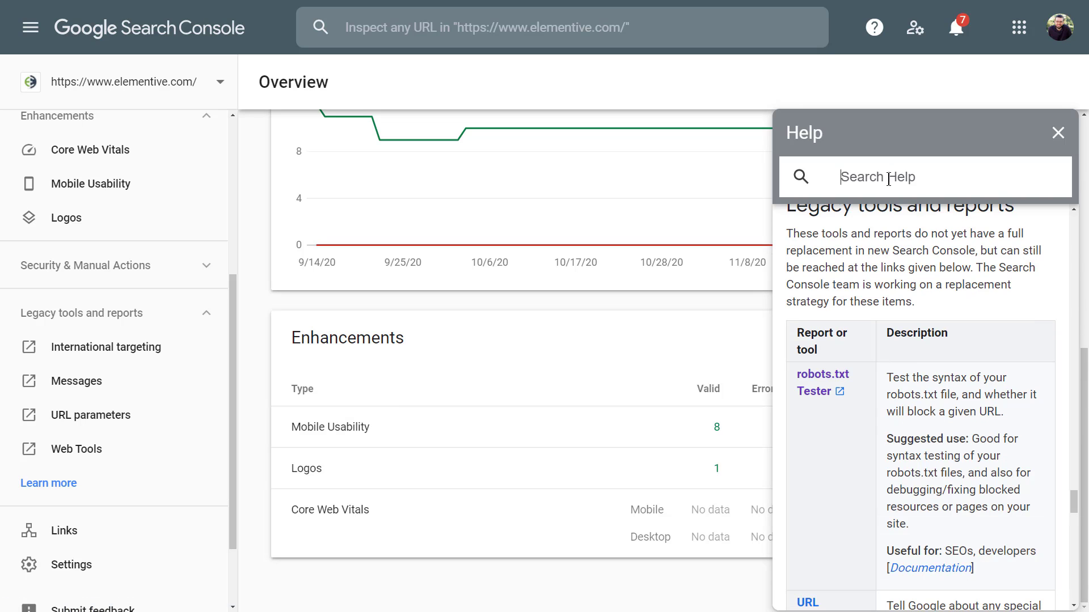
Step: Search help for 'disav', open 'Disavow links to your site' and reach 'Step 2: Upload your list'
type("disav")
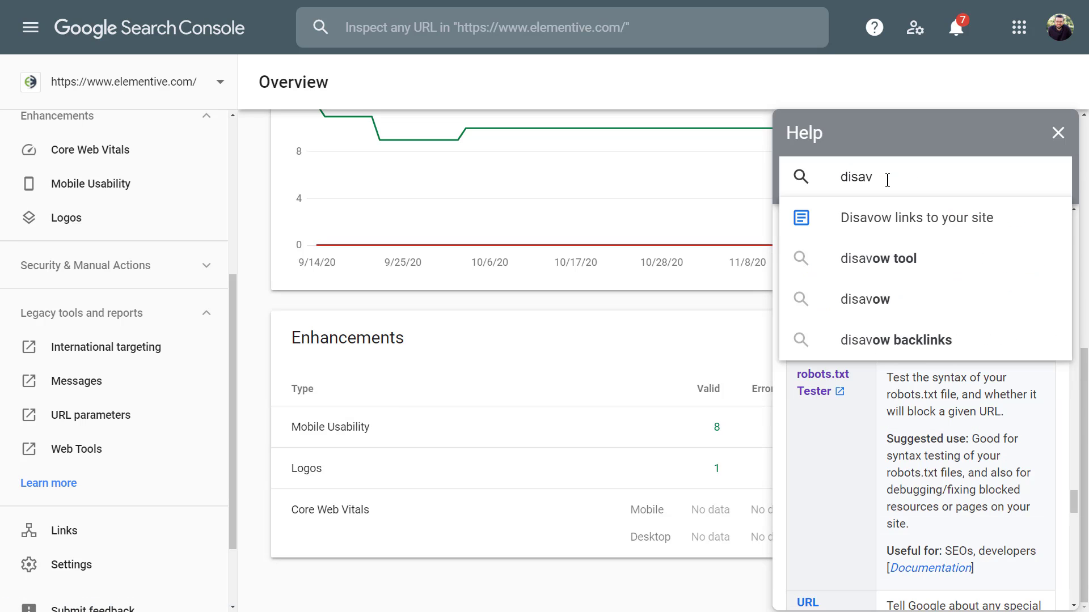
mouse_move(908, 217)
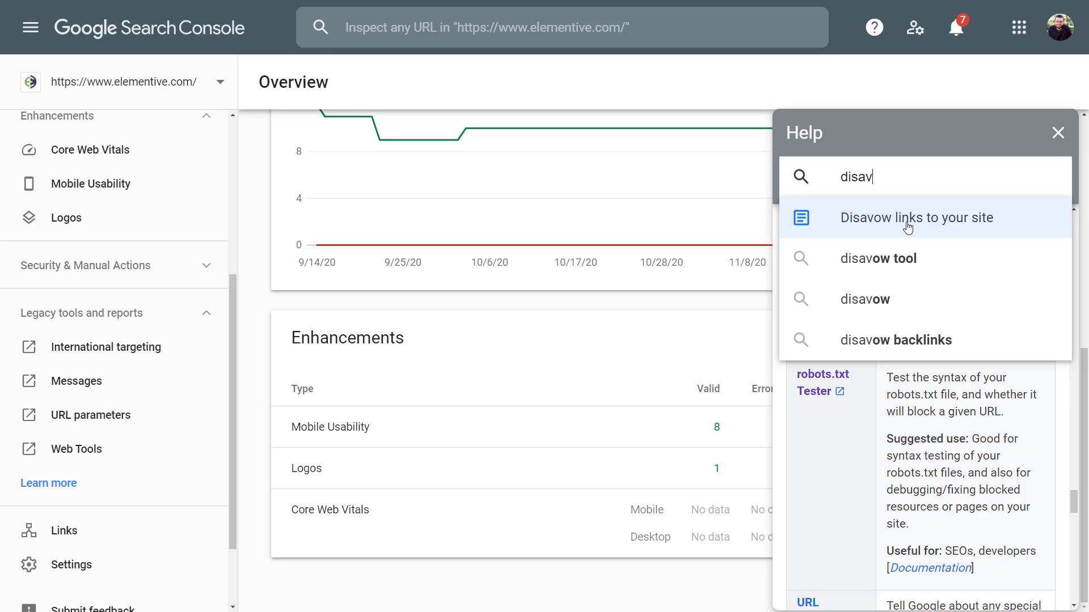
left_click(916, 218)
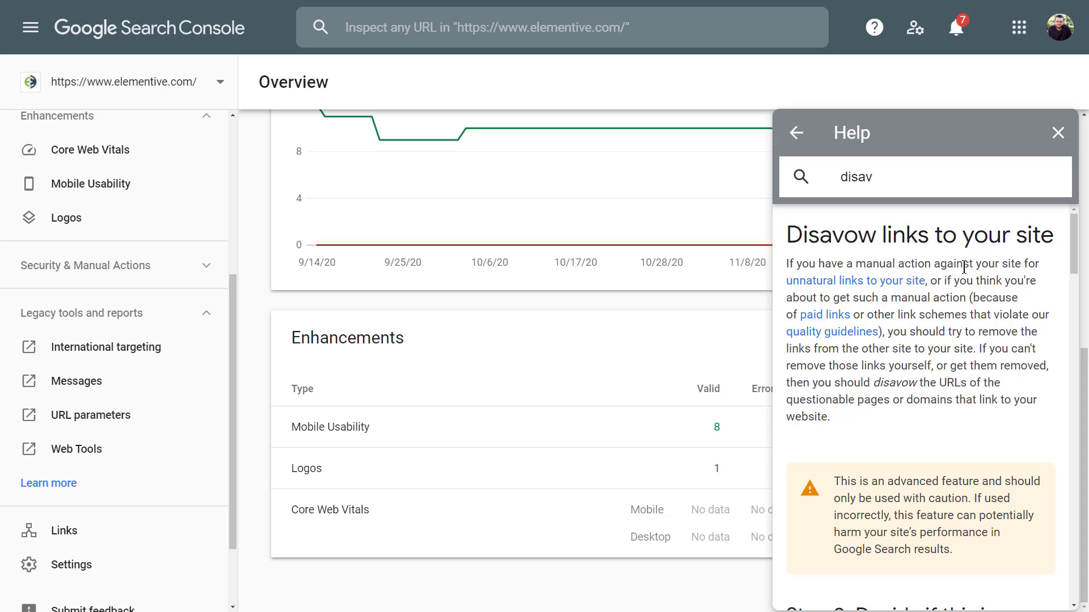
scroll("down", 3)
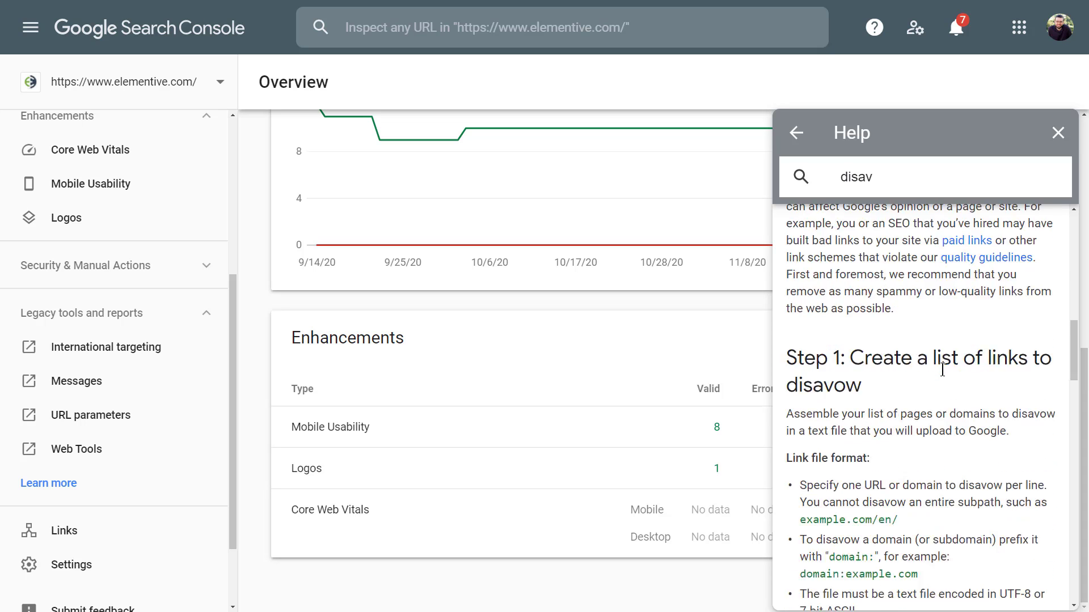
scroll("down", 3)
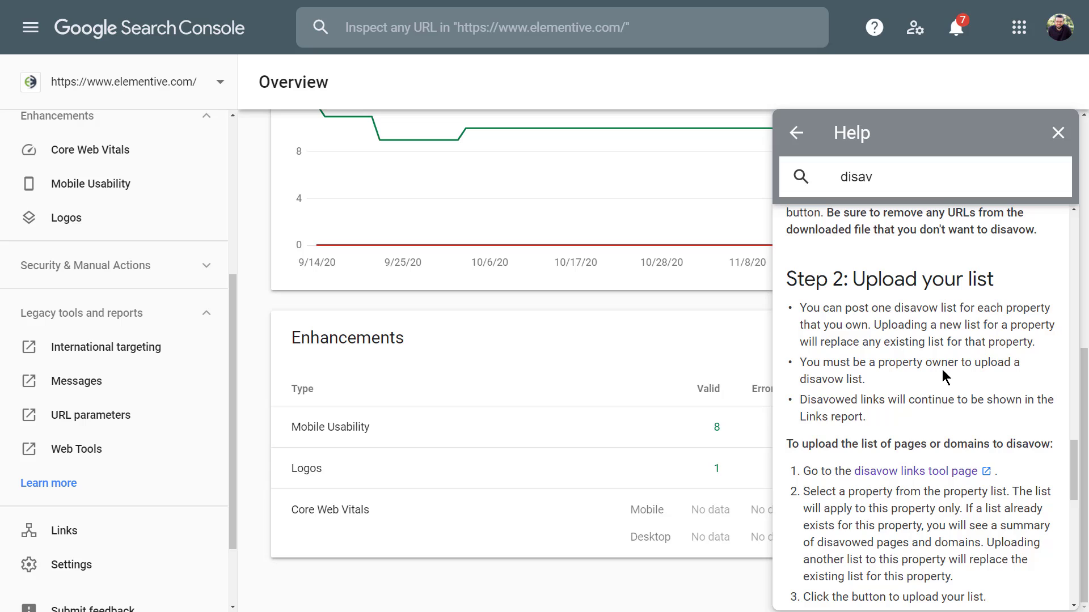
mouse_move(915, 472)
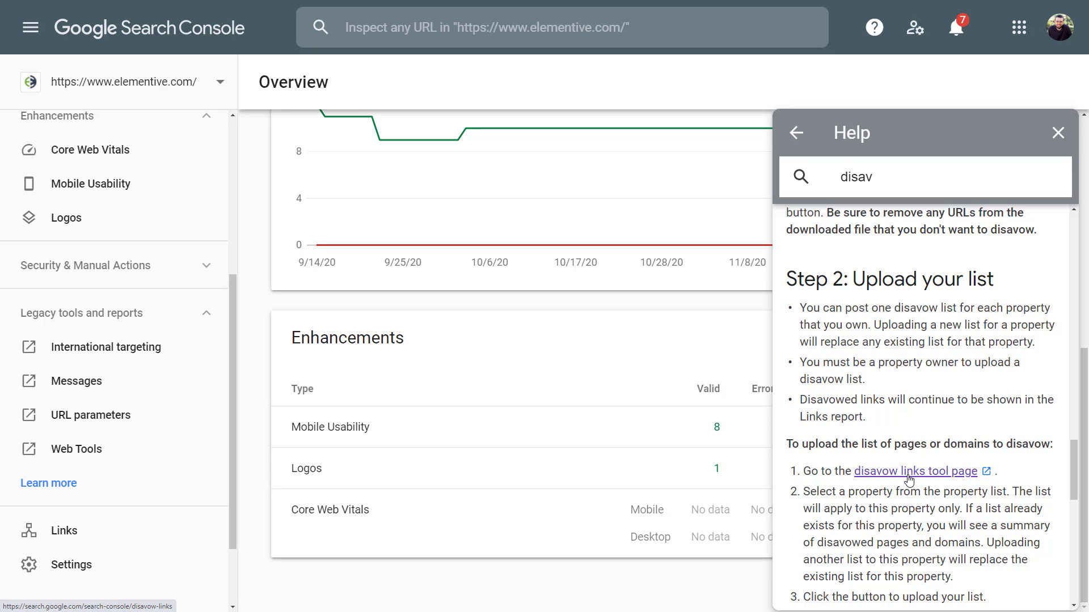
Step: Go to the disavow links tool for elementive.com and download its current 23-domain list
left_click(916, 471)
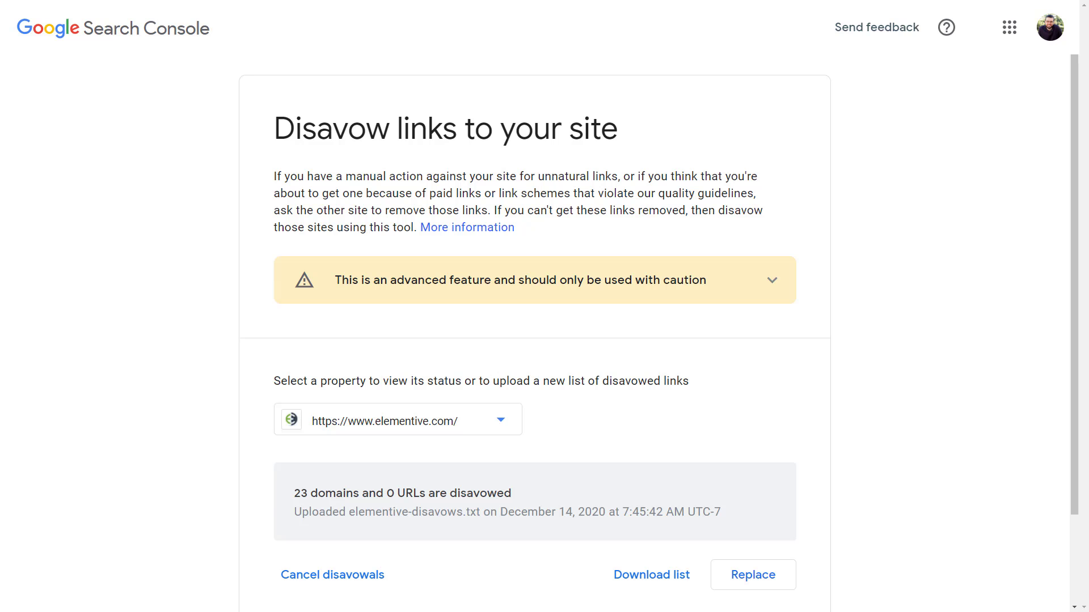
left_click(651, 574)
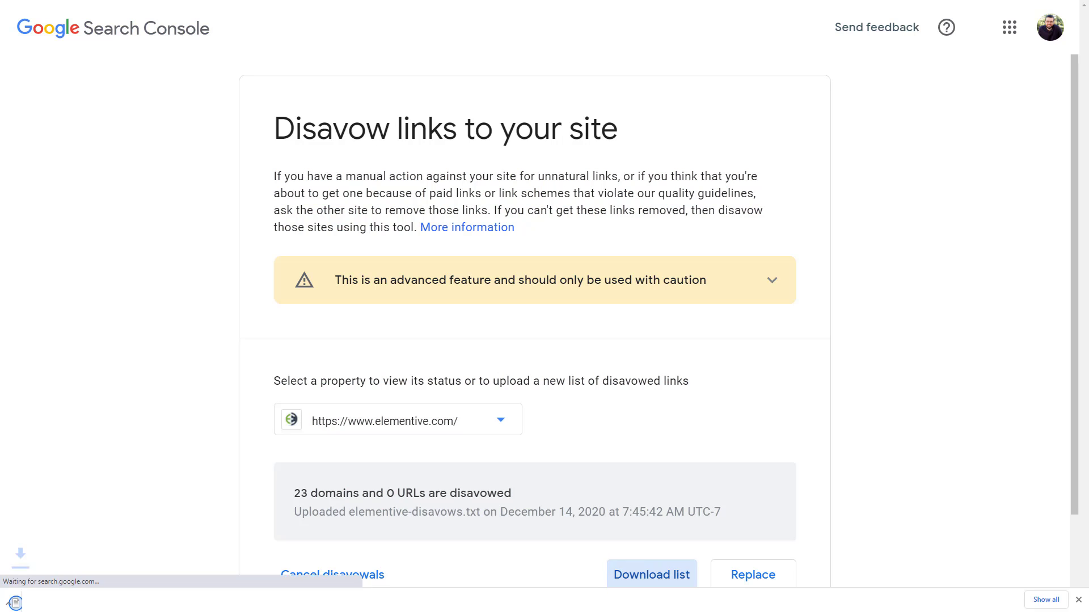
Step: Edit the downloaded list in Notepad, adding 'somespammysite.com' as a new domain entry
left_click(650, 574)
type("domain:")
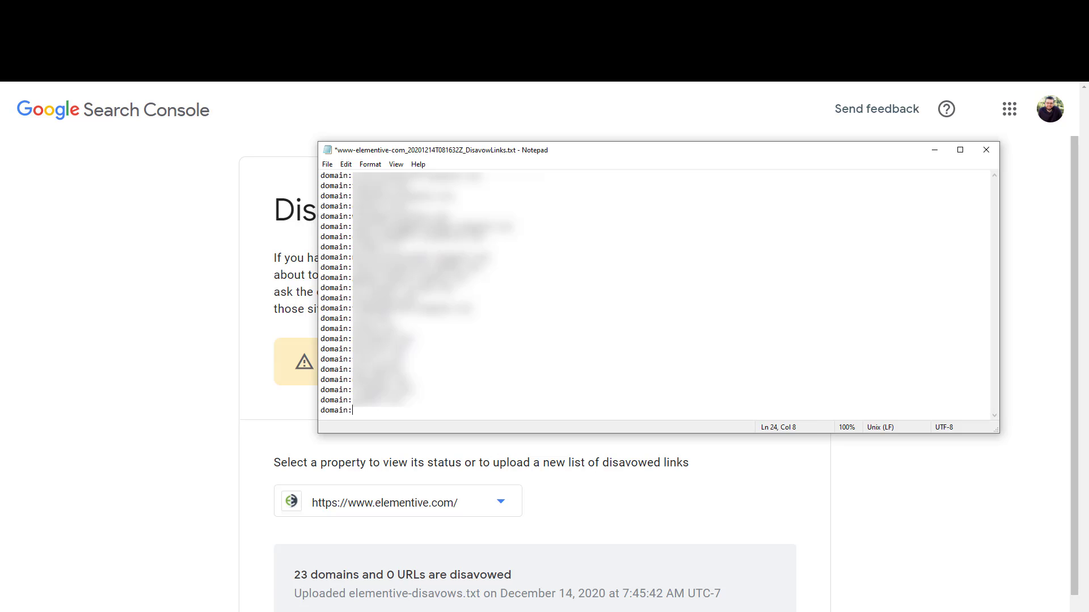
type("somespammysite.com")
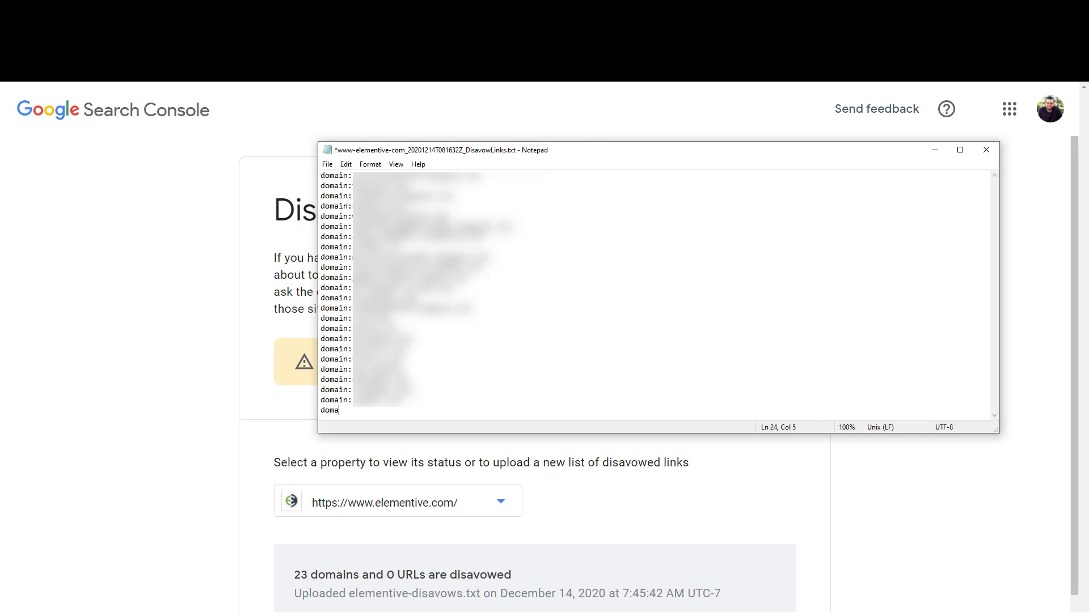
left_click(985, 149)
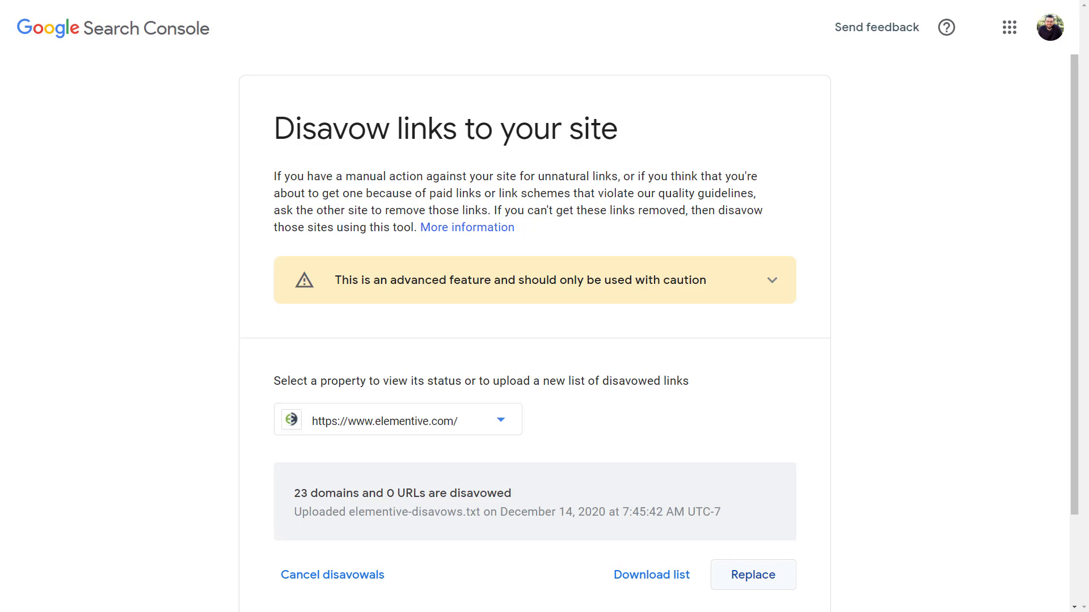
Step: Replace the site's disavow list by uploading the edited file
left_click(753, 575)
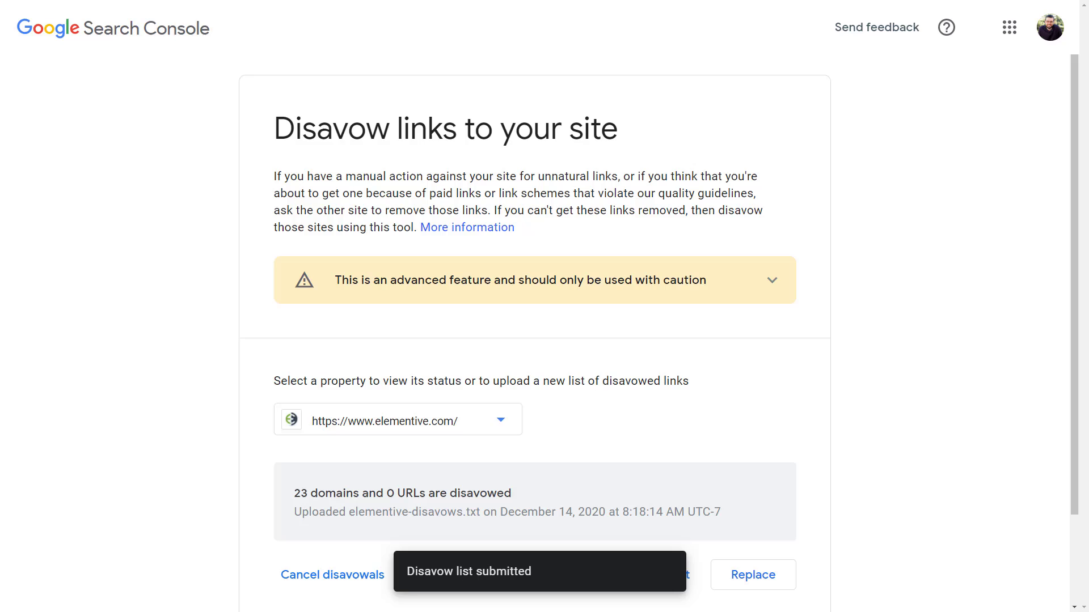
left_click(333, 575)
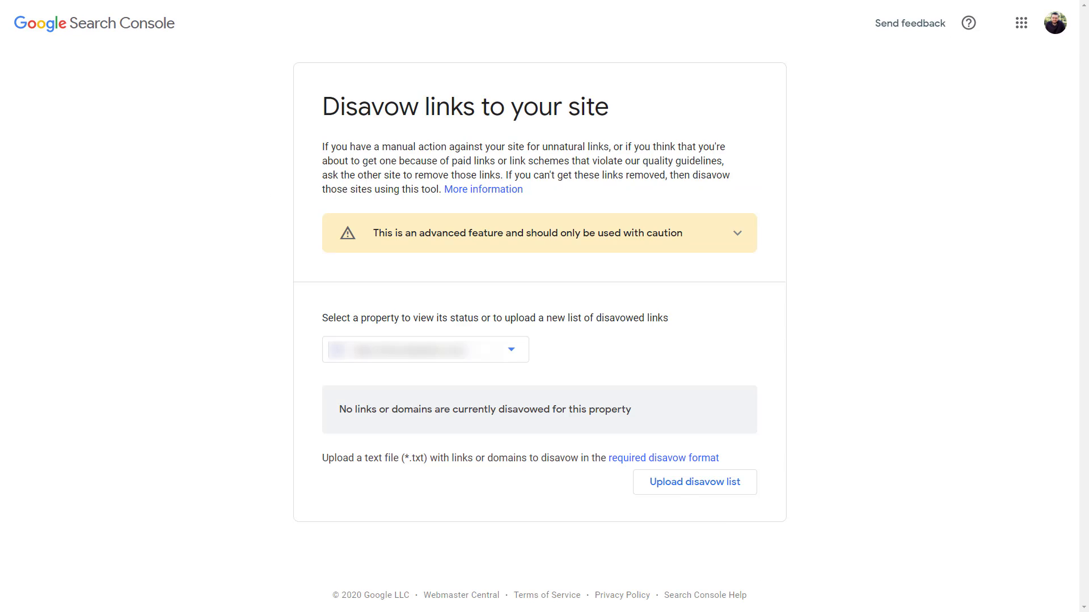